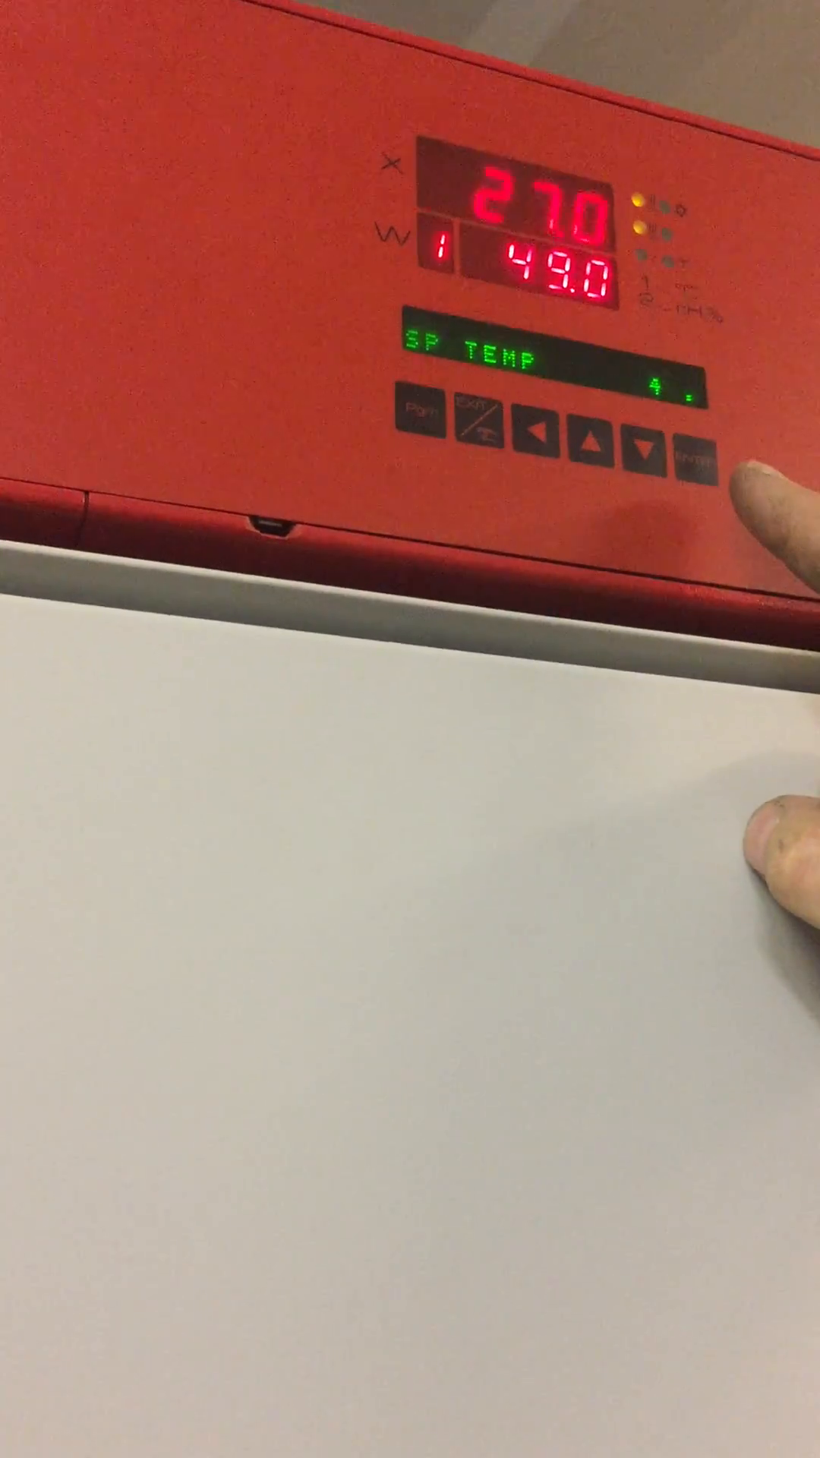
Change the SP TEMP value from 49 to 44.0 degrees with the arrow keys and store it with Enter
{"action": "left_click", "coordinate": [549, 442]}
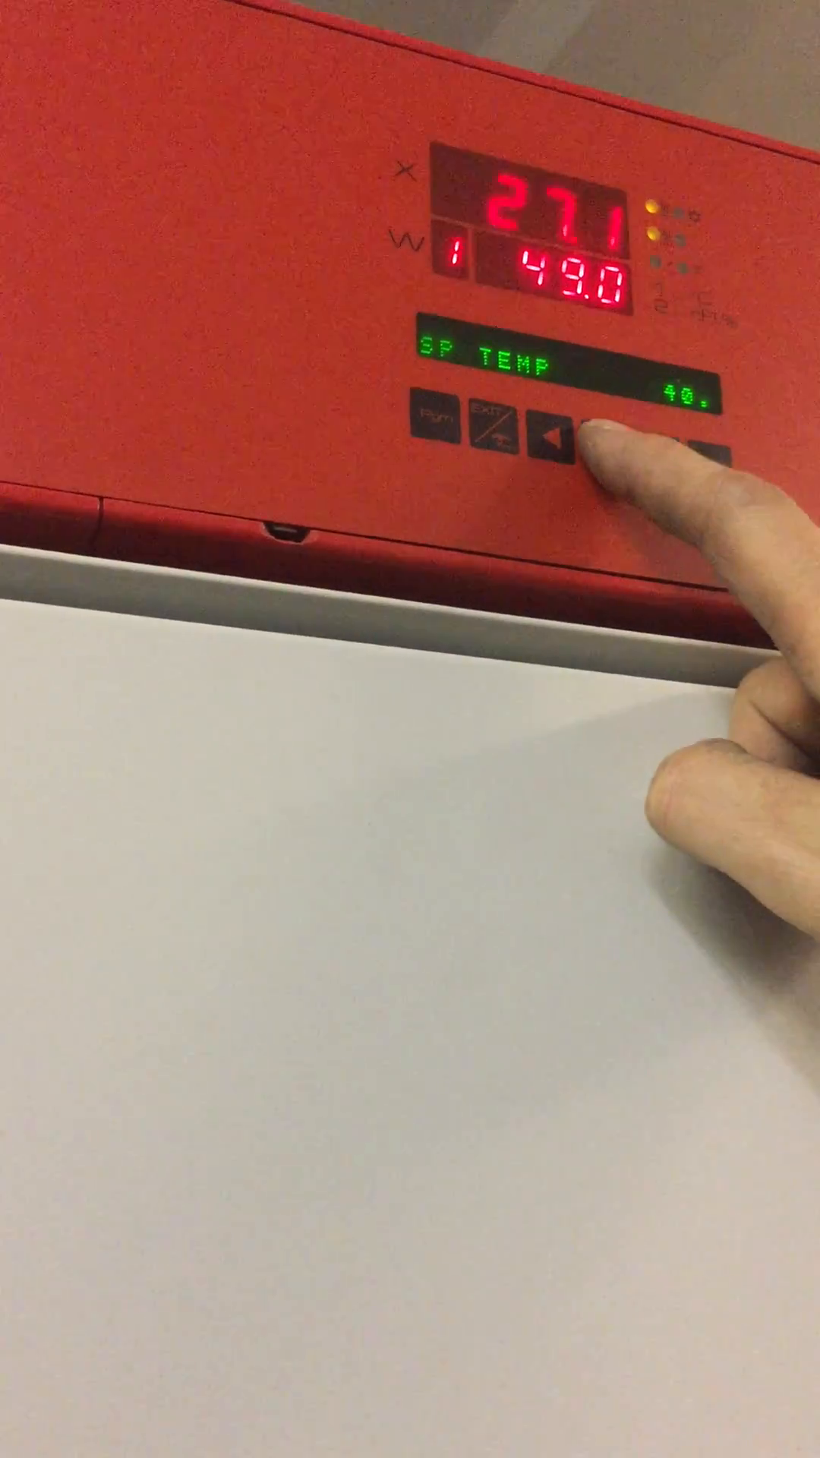
{"action": "left_click", "coordinate": [614, 428]}
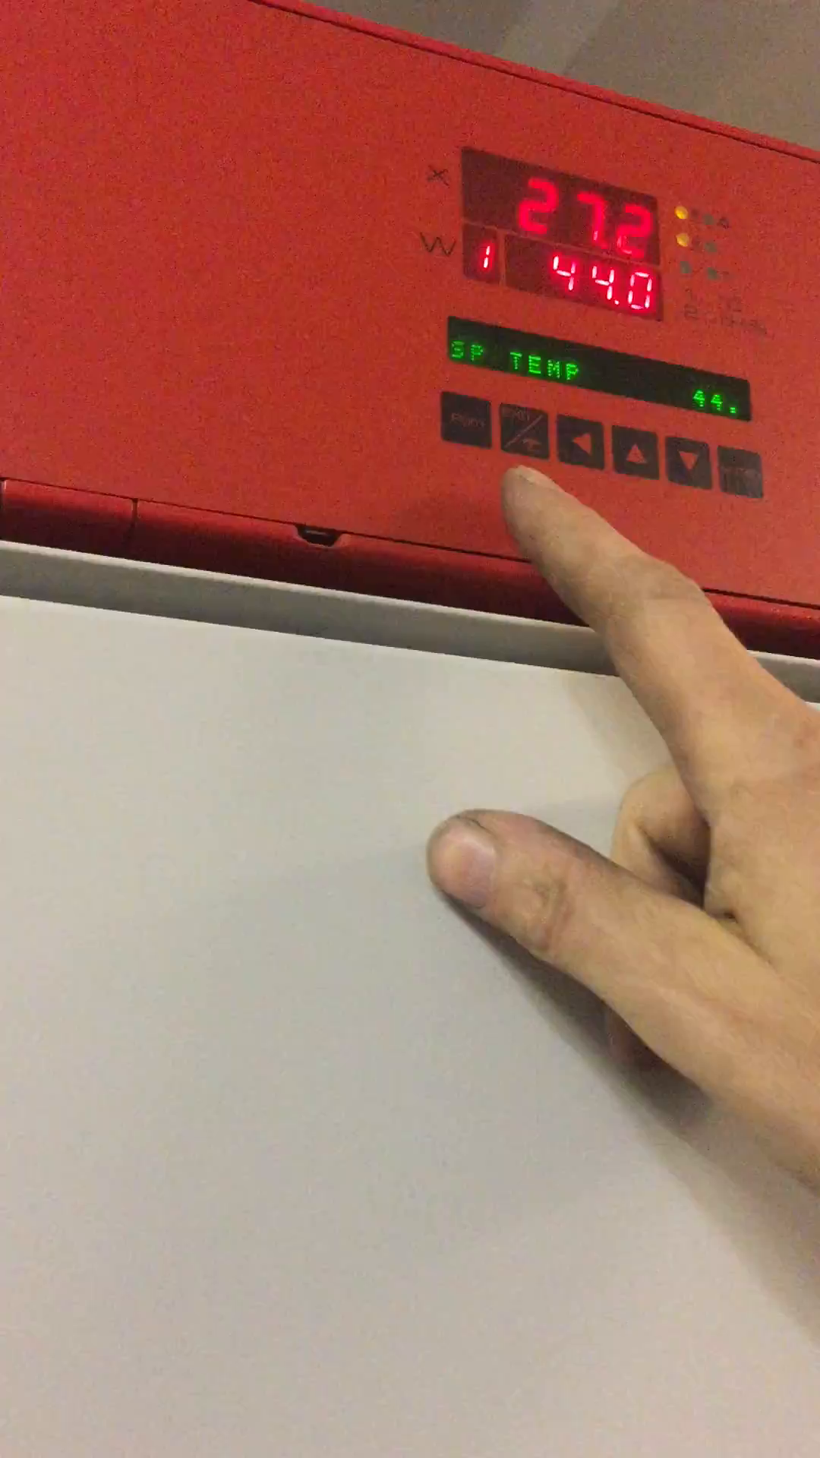
{"action": "left_click", "coordinate": [519, 451]}
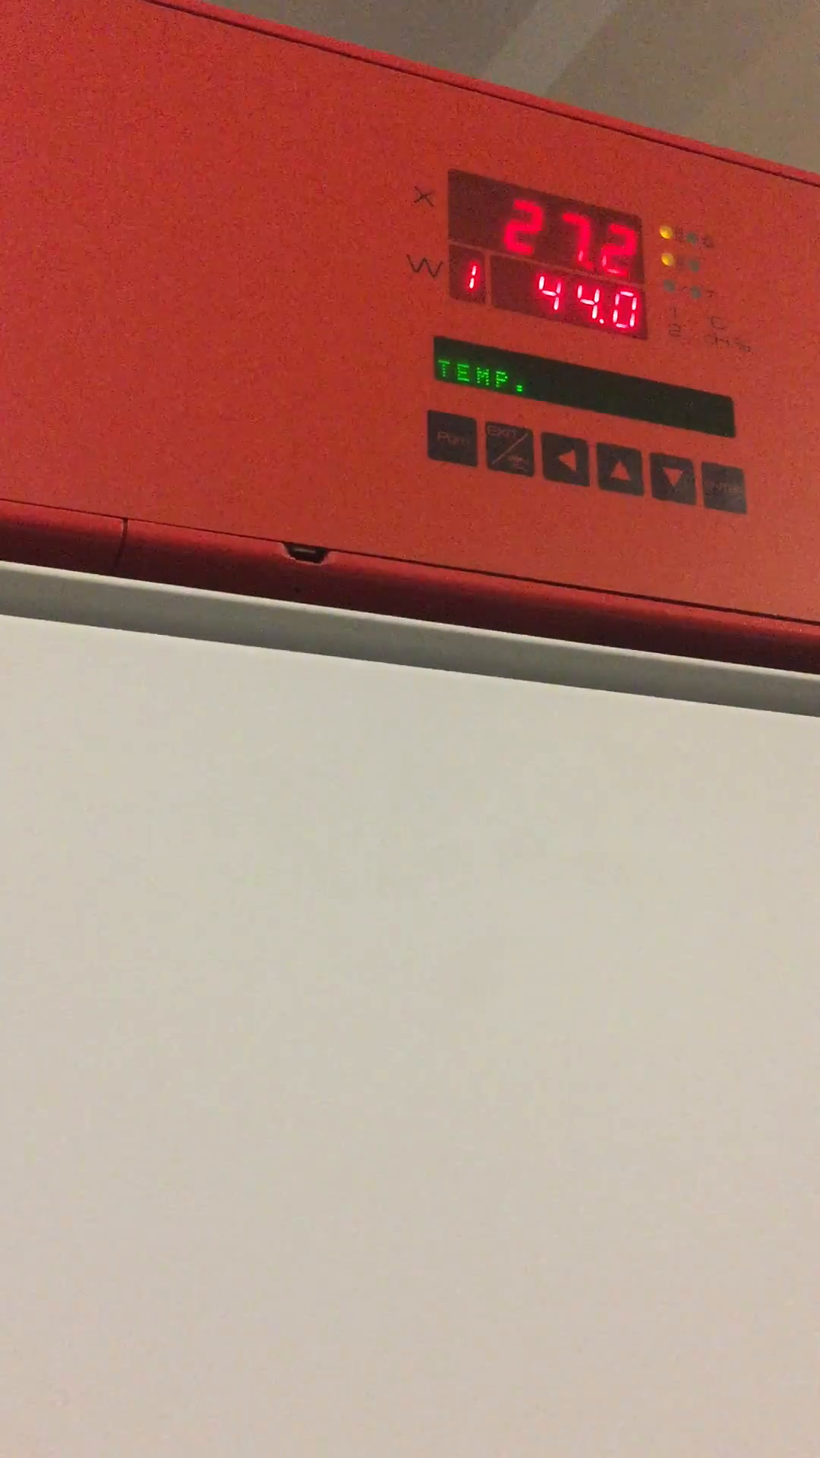